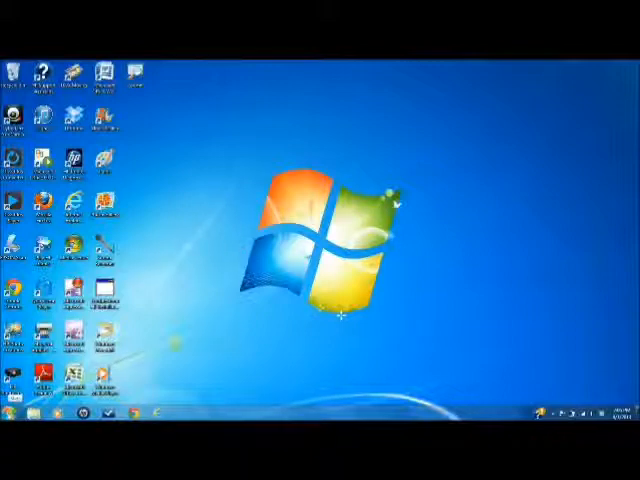
- Search the Start menu for 'reg' to launch Registry Editor
{"action": "left_click", "coordinate": [13, 413]}
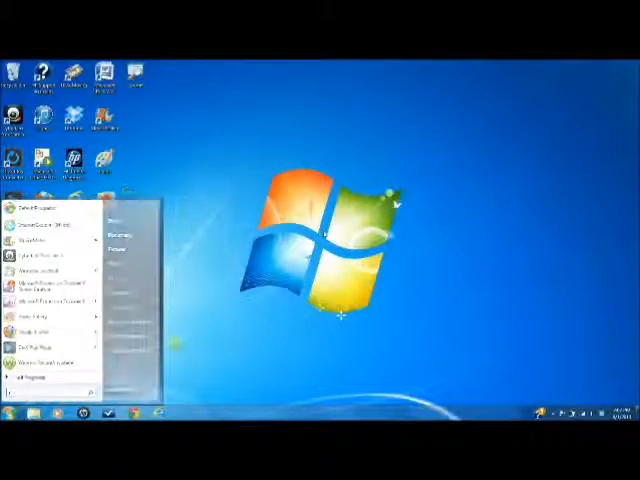
{"action": "type", "text": "reg"}
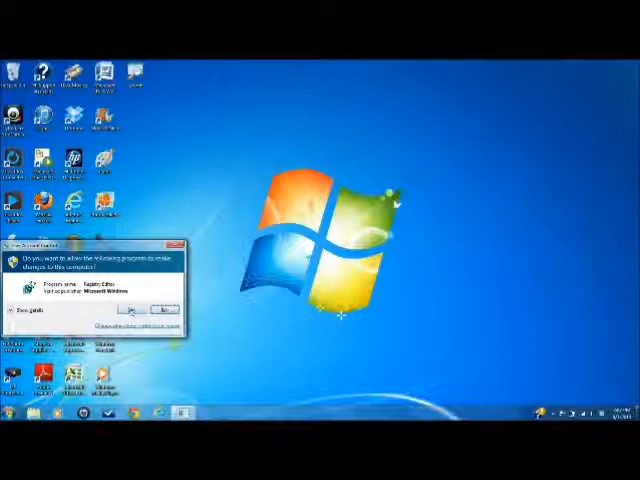
- Allow Registry Editor through UAC and expand HKEY_CURRENT_USER down to the Windows Live key
{"action": "left_click", "coordinate": [147, 308]}
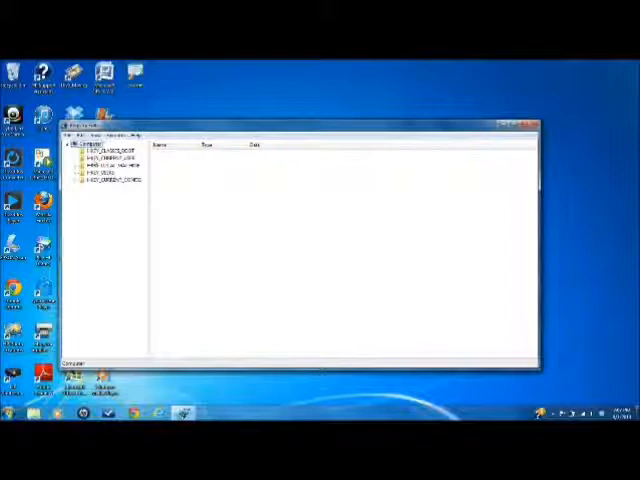
{"action": "left_click", "coordinate": [81, 157]}
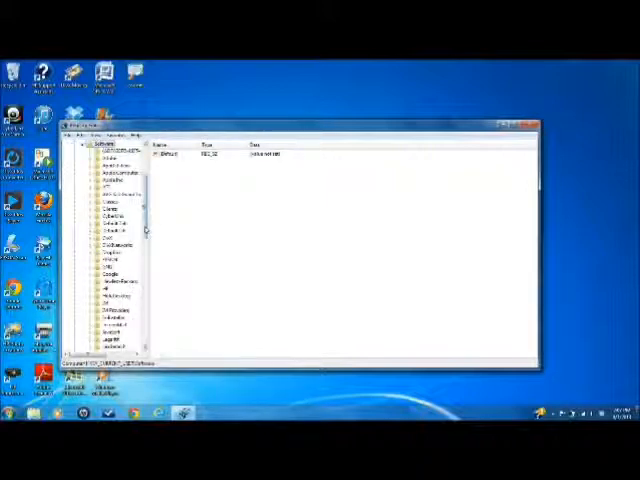
{"action": "scroll", "scroll_direction": "down", "scroll_amount": 3}
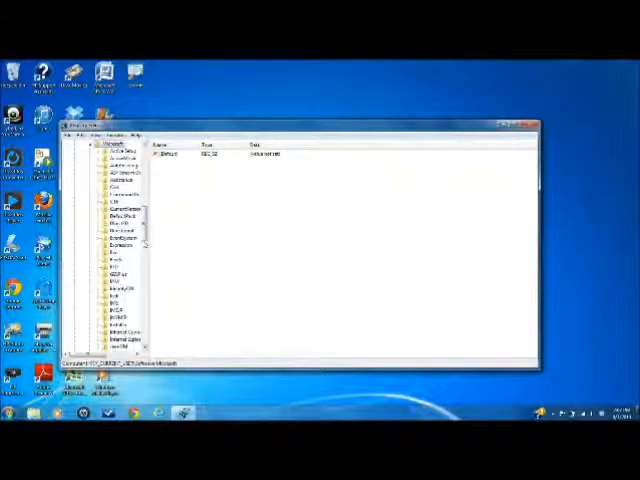
{"action": "scroll", "scroll_direction": "down", "scroll_amount": 3}
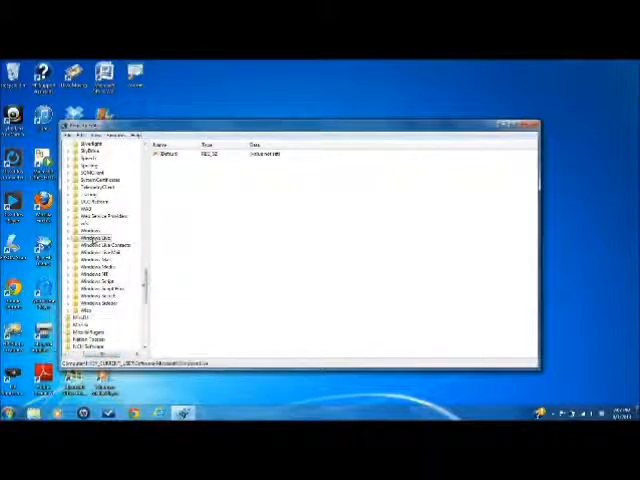
{"action": "left_click", "coordinate": [74, 238]}
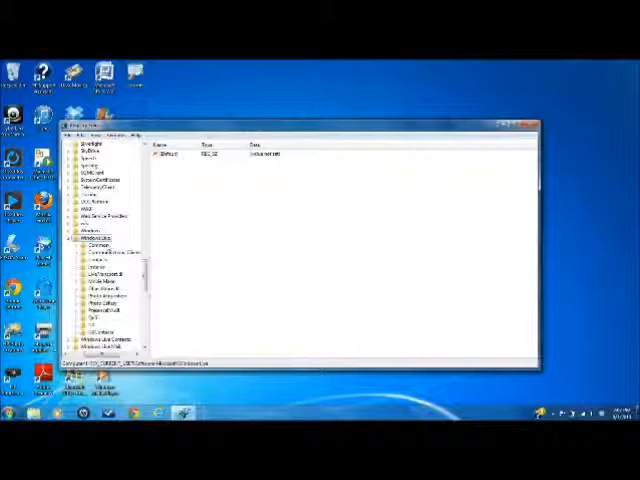
{"action": "left_click", "coordinate": [95, 282]}
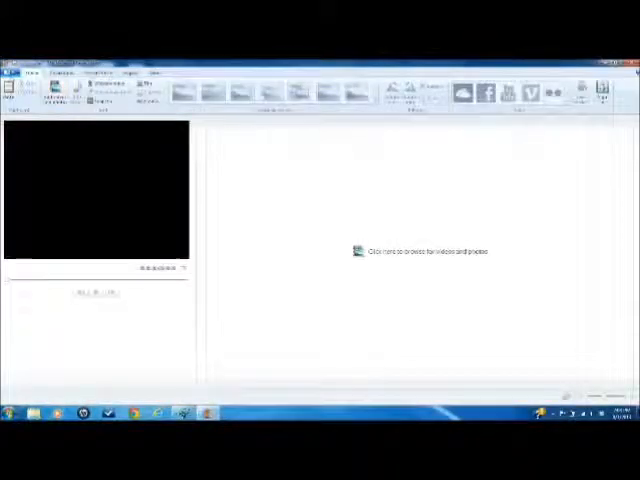
- Open the Movie Maker application menu to view its Recent projects list
{"action": "left_click", "coordinate": [10, 74]}
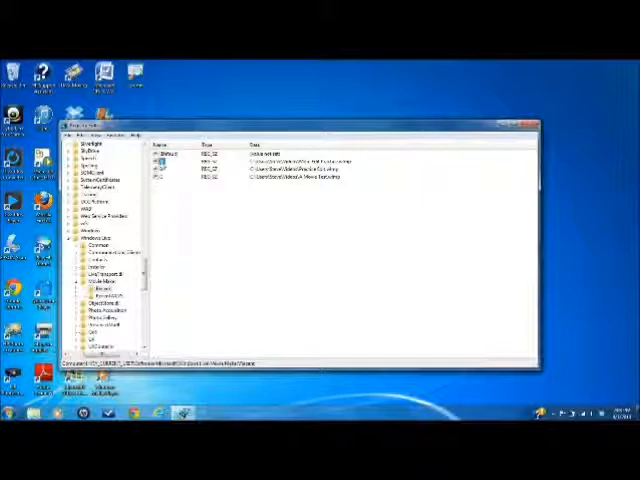
- Delete the first recent-project value under the Movie Maker Recent key
{"action": "right_click", "coordinate": [165, 163]}
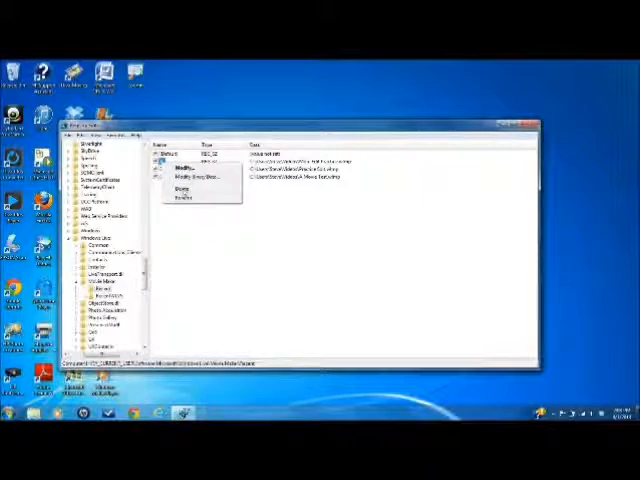
{"action": "left_click", "coordinate": [183, 189]}
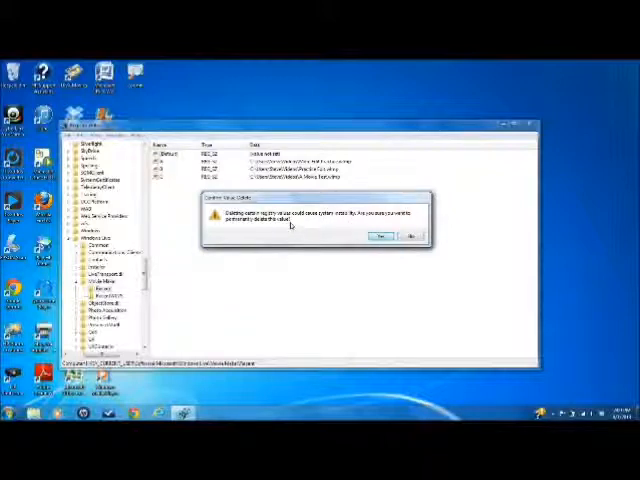
{"action": "left_click", "coordinate": [381, 236]}
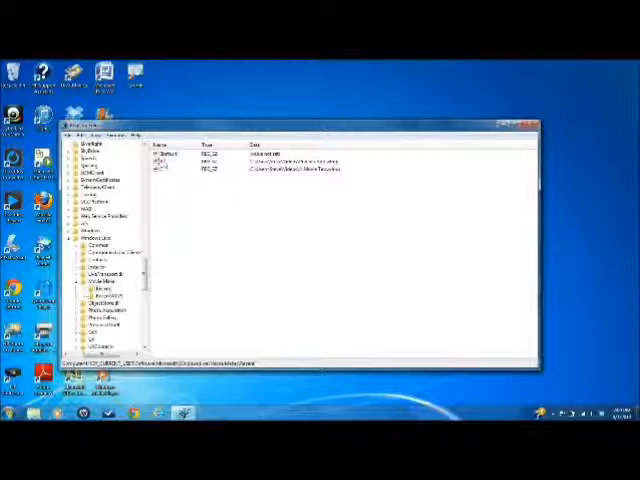
- Delete the two remaining recent-project values, then return to Movie Maker to check
{"action": "right_click", "coordinate": [165, 162]}
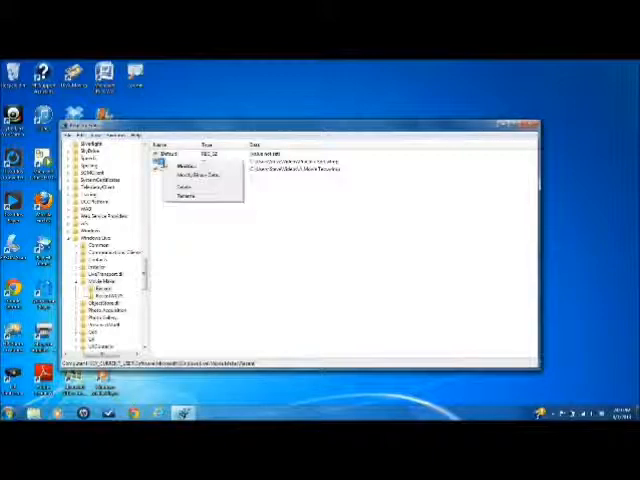
{"action": "left_click", "coordinate": [187, 187]}
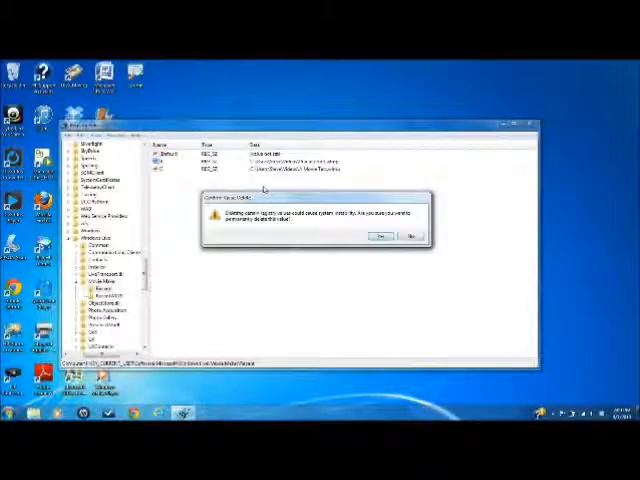
{"action": "left_click", "coordinate": [383, 235]}
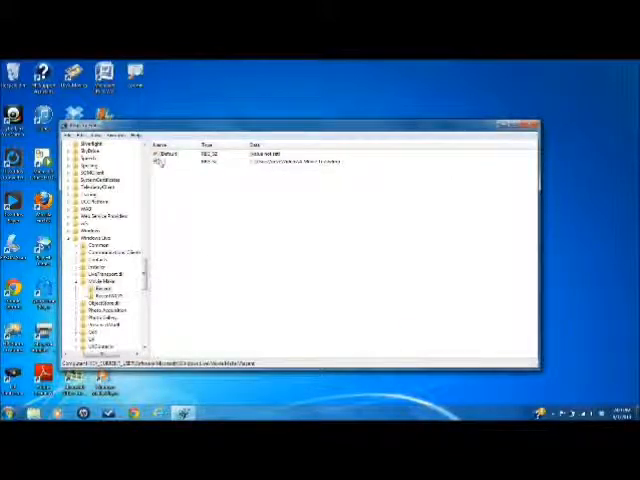
{"action": "right_click", "coordinate": [163, 162]}
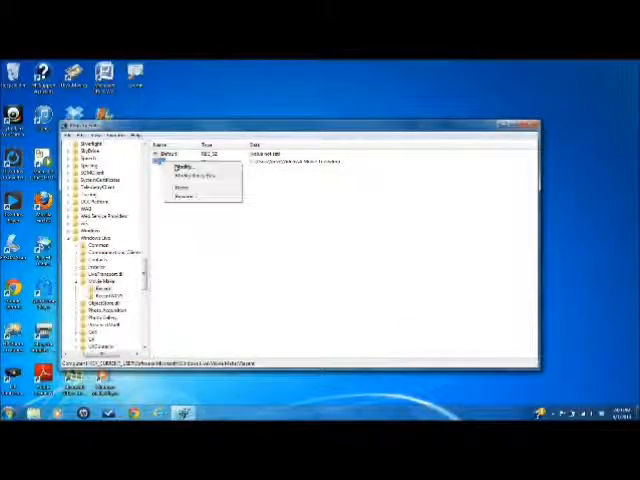
{"action": "left_click", "coordinate": [180, 188]}
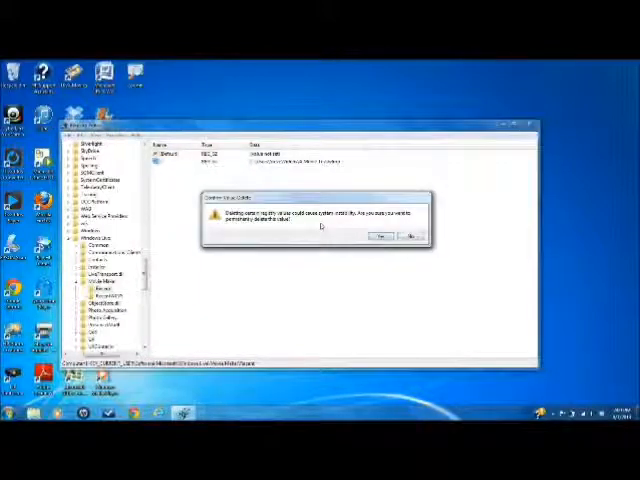
{"action": "left_click", "coordinate": [381, 237]}
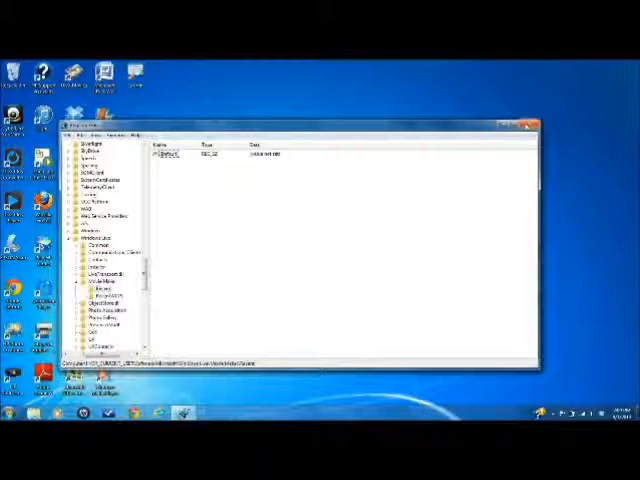
{"action": "left_click", "coordinate": [533, 126]}
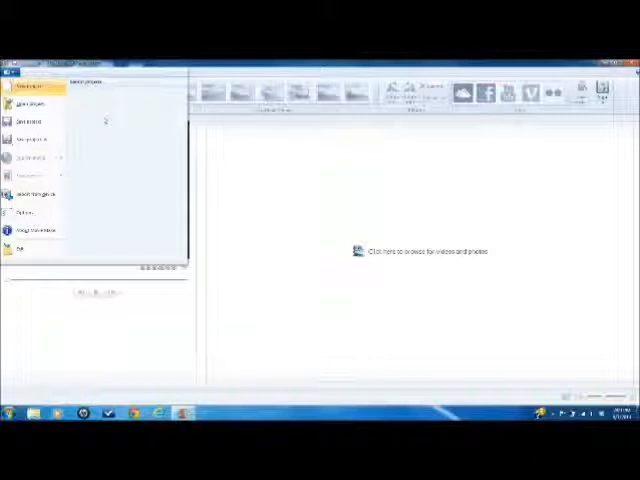
{"action": "left_click", "coordinate": [12, 73]}
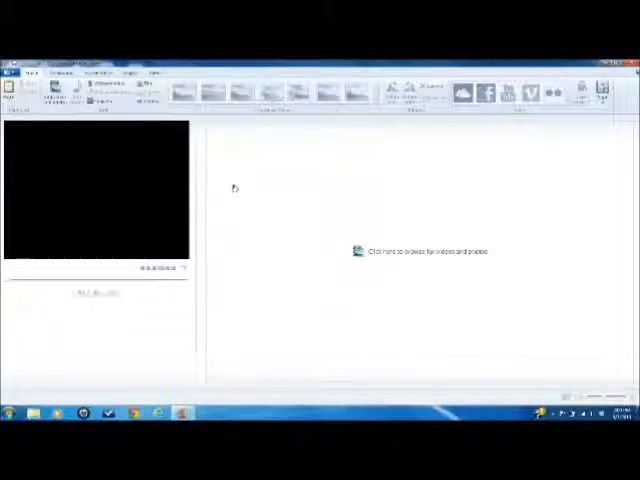
{"action": "mouse_move", "coordinate": [236, 188]}
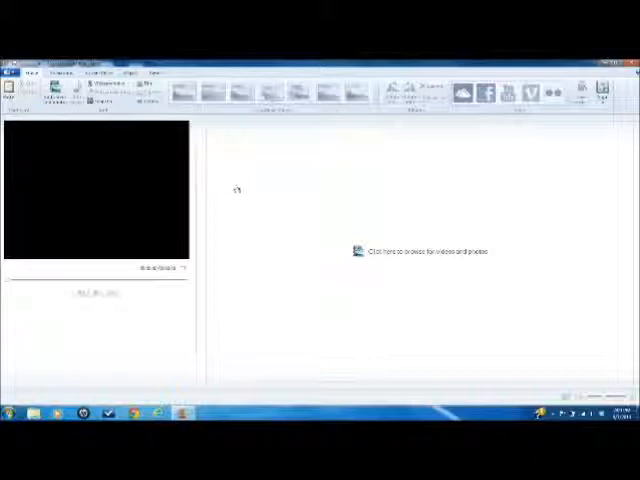
{"action": "mouse_move", "coordinate": [237, 187]}
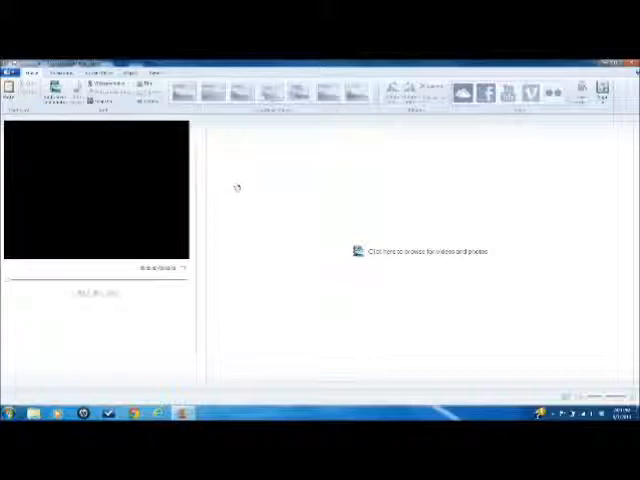